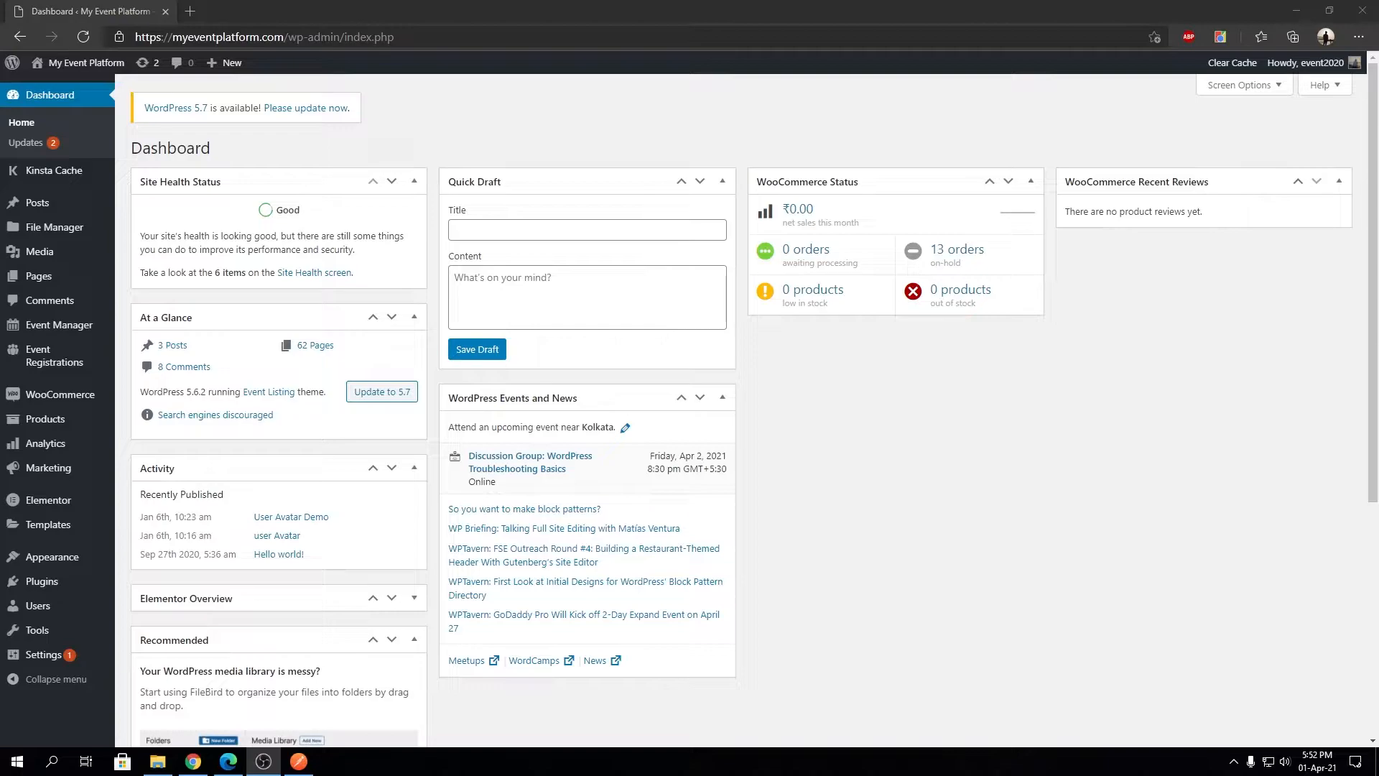
mouse_move(788, 623)
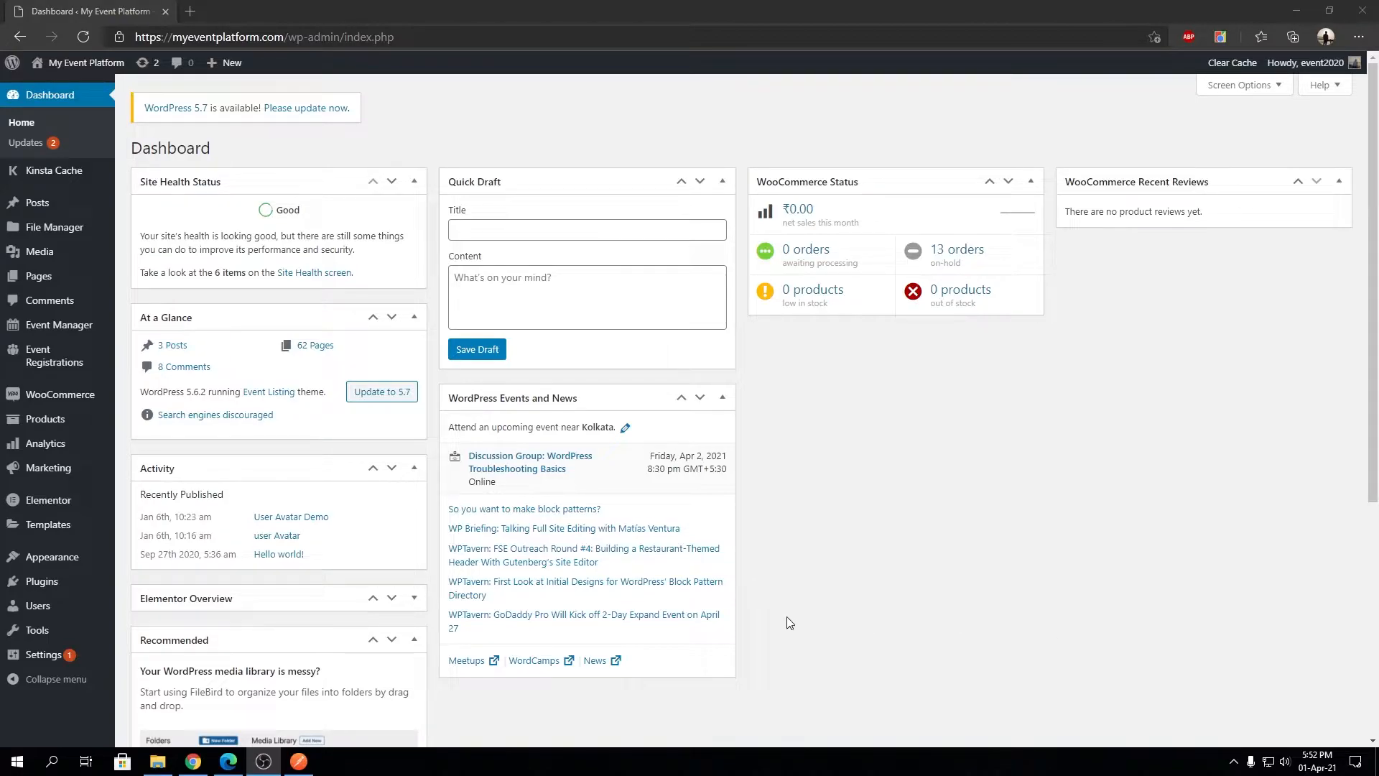
mouse_move(58, 325)
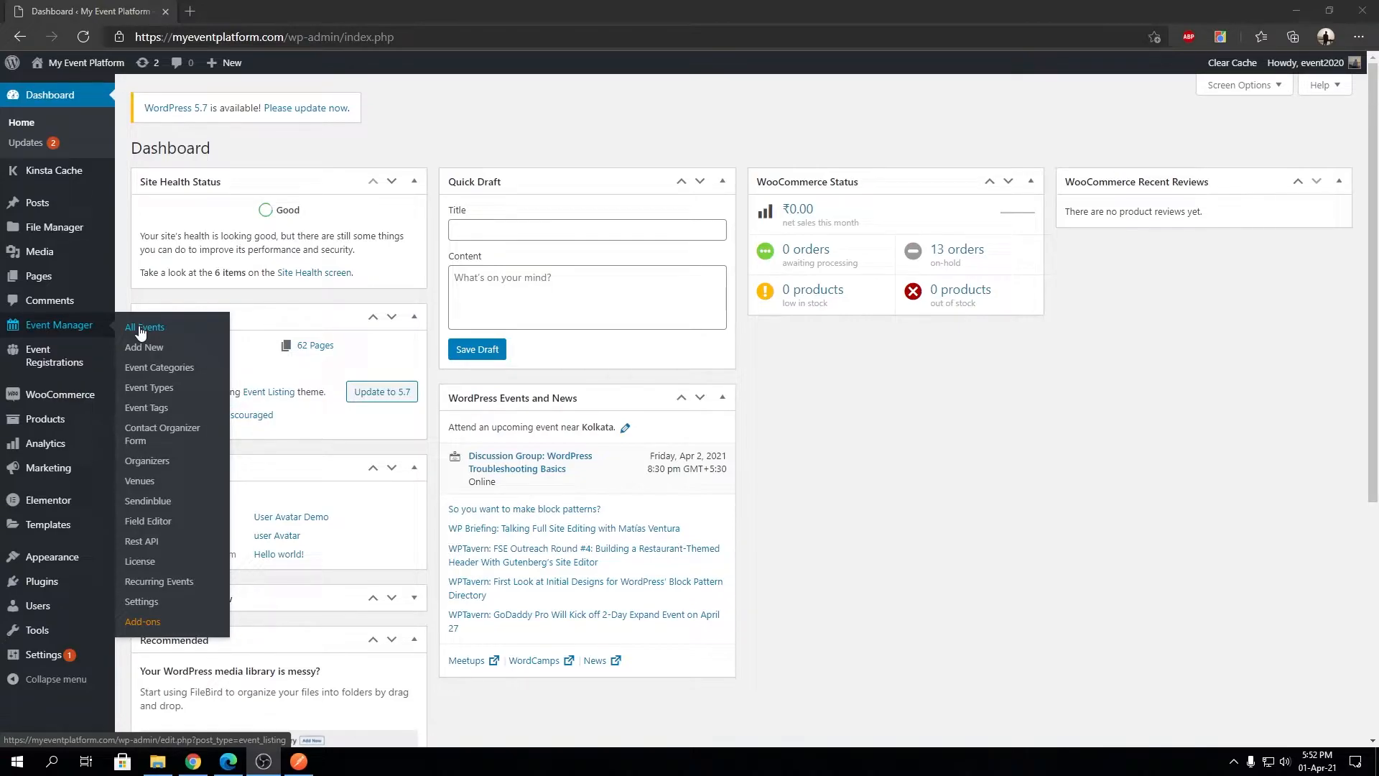
mouse_move(161, 434)
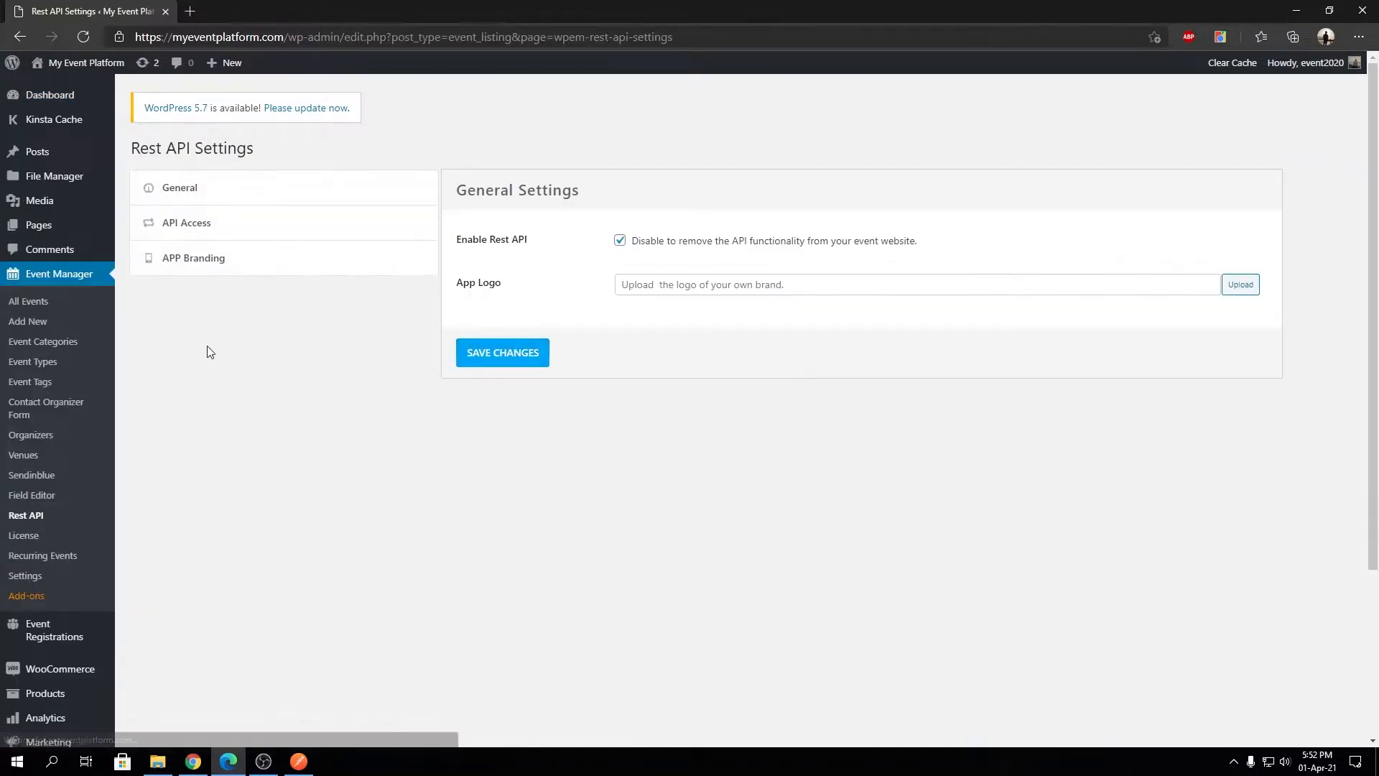
Step: Switch to the General tab of the Event Manager Rest API settings
click(183, 187)
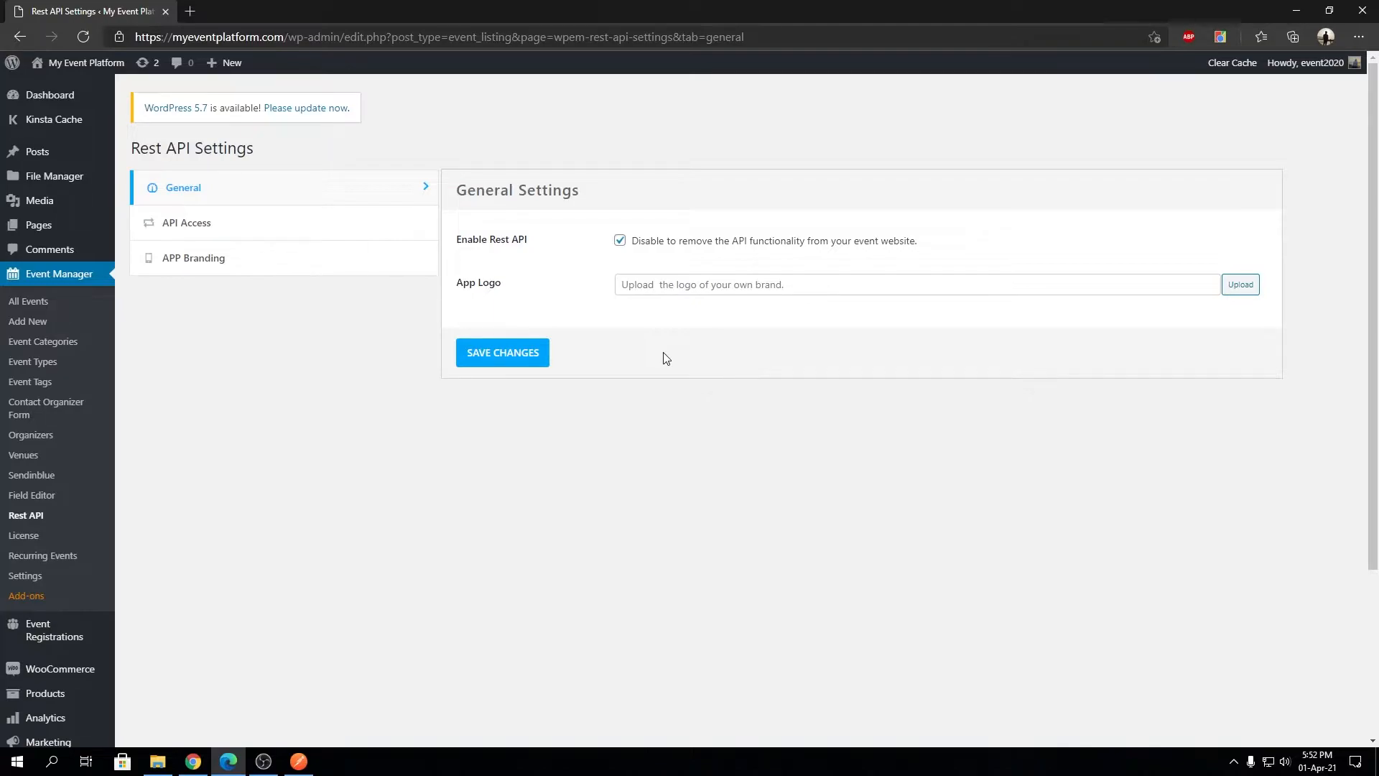
mouse_move(521, 248)
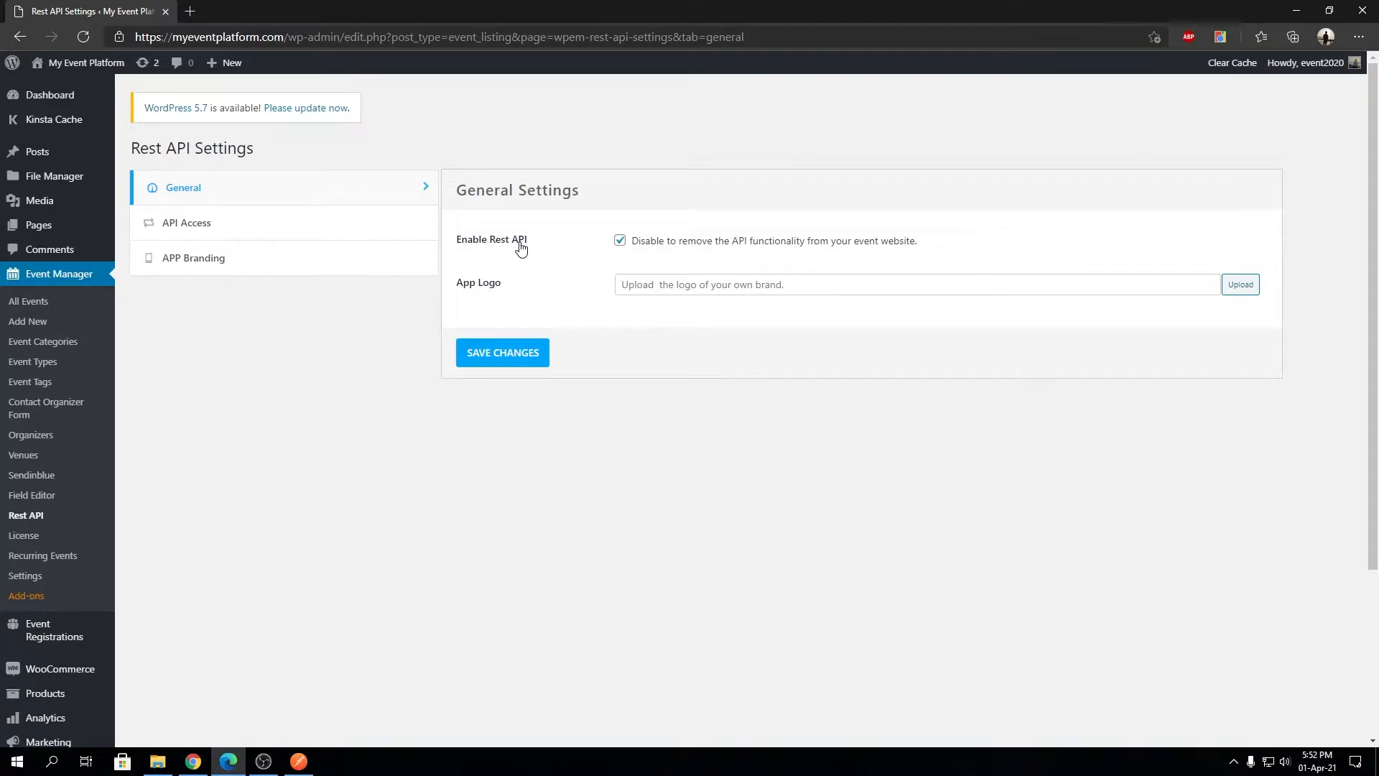
click(620, 240)
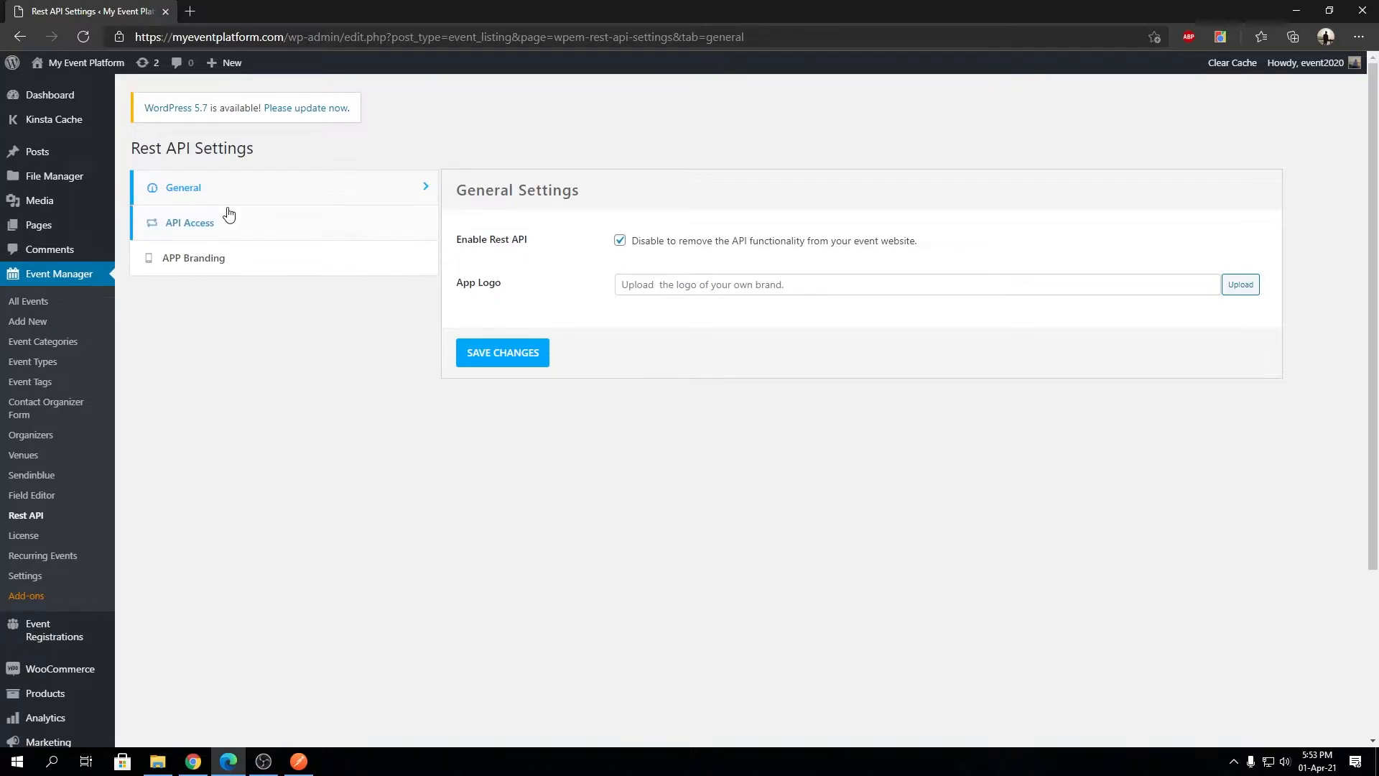
mouse_move(721, 203)
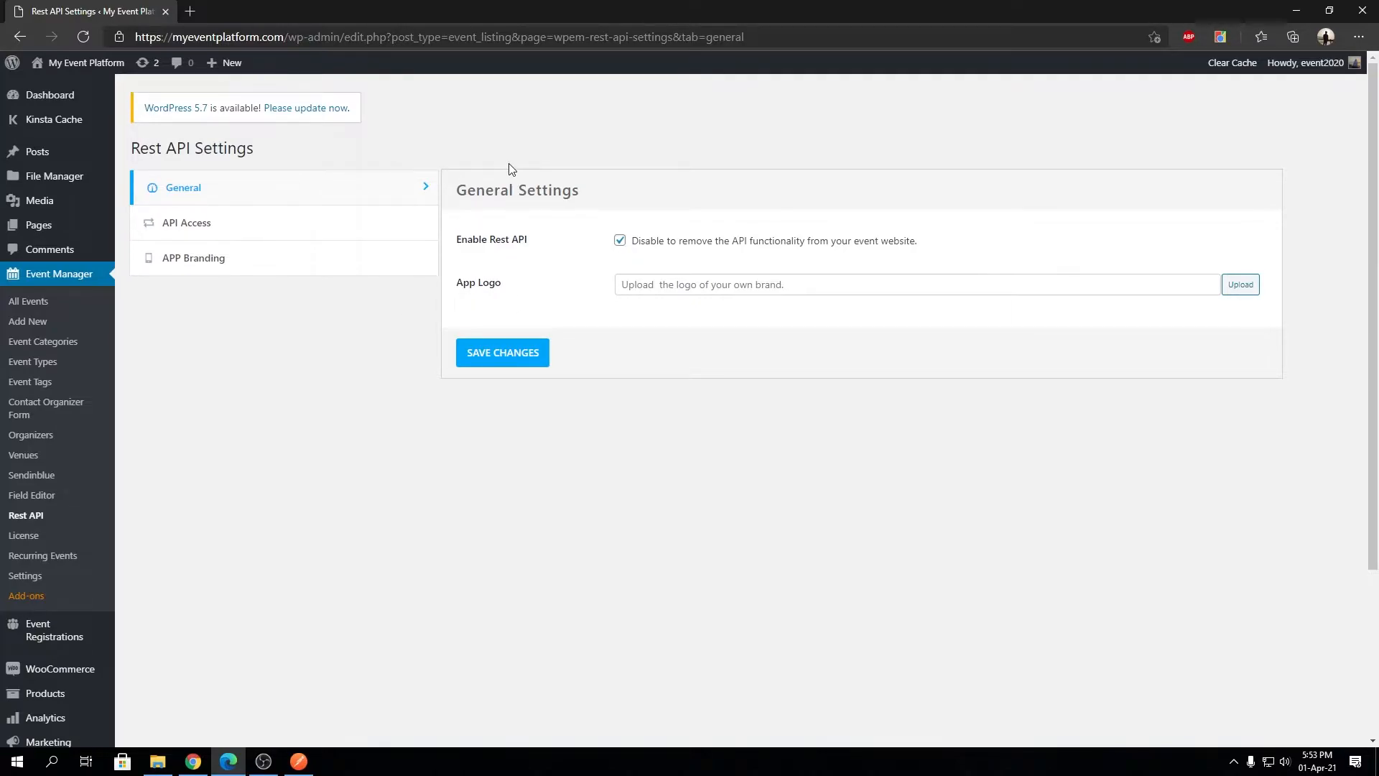
mouse_move(310, 258)
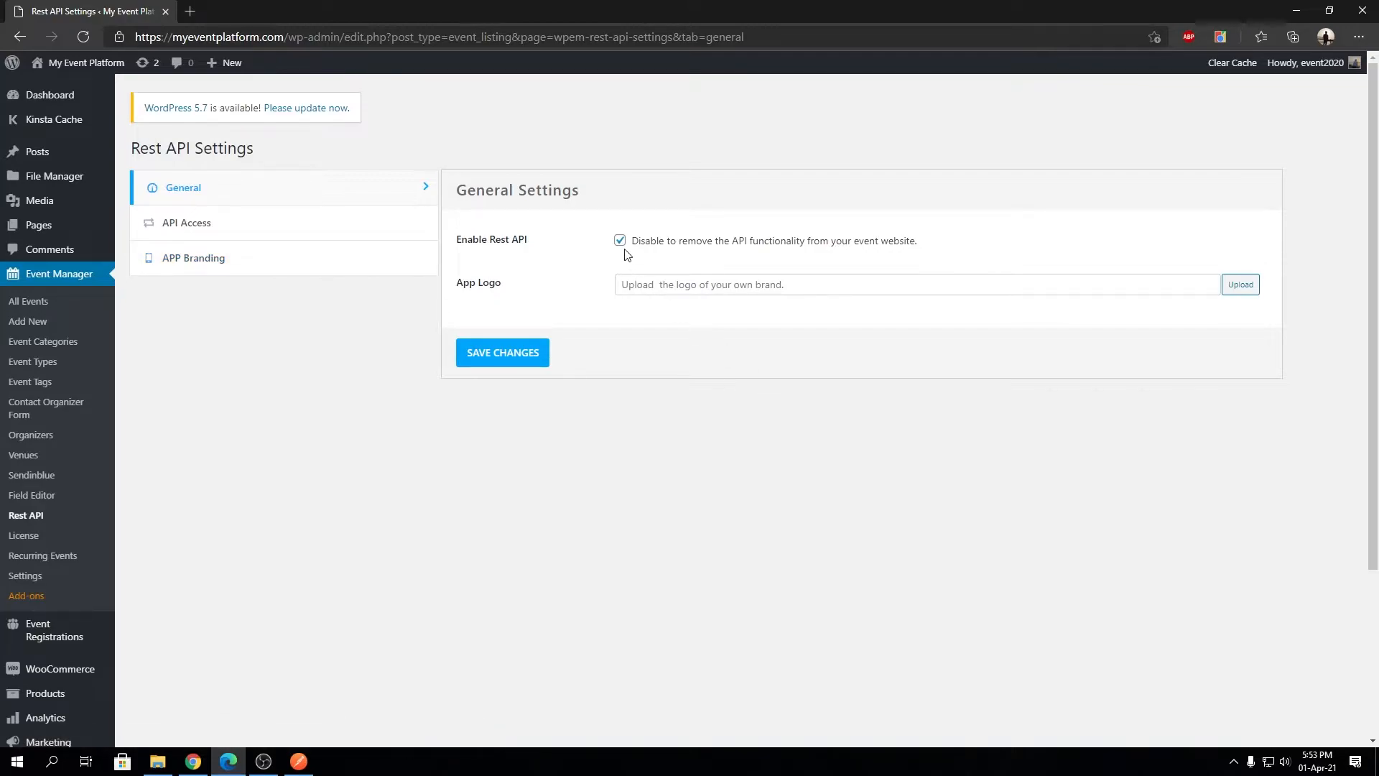
Step: Uncheck Enable Rest API and save the General settings
click(502, 353)
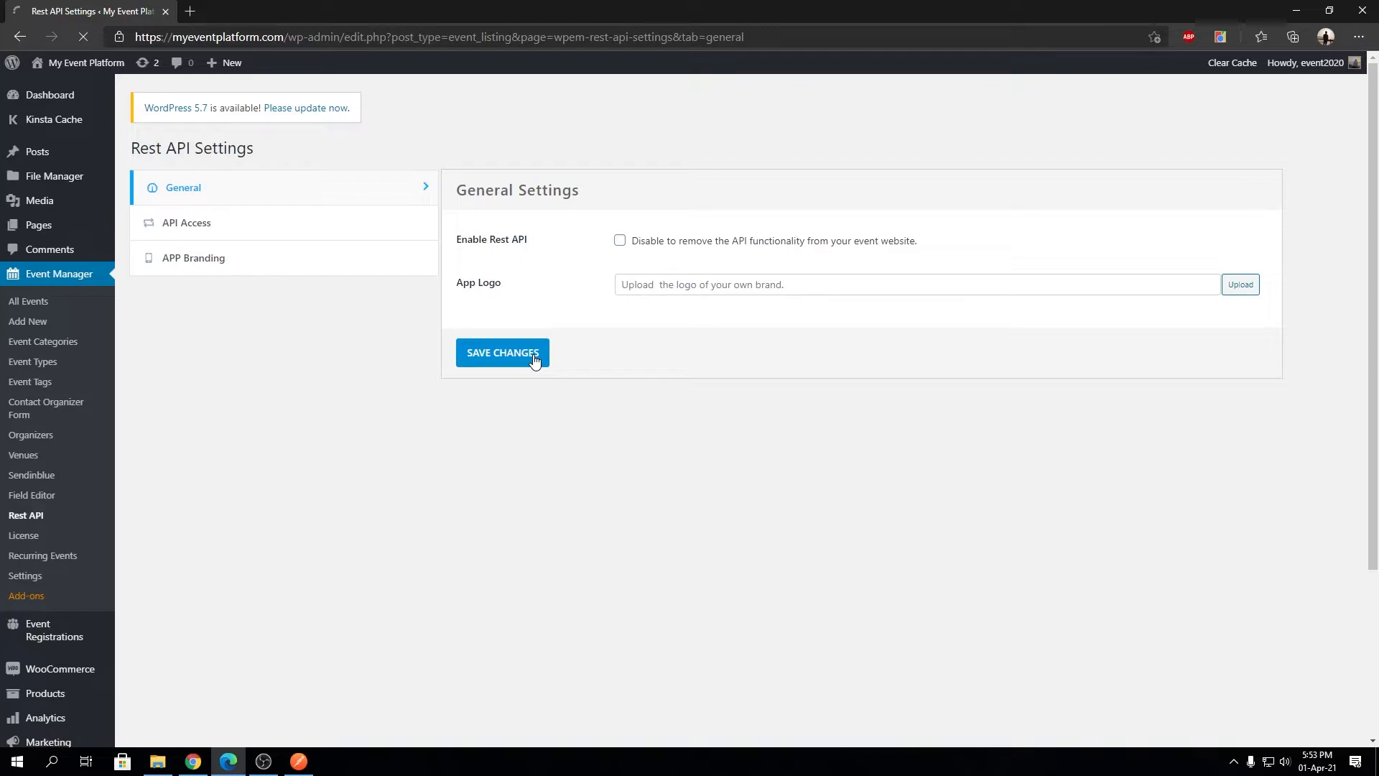
click(502, 352)
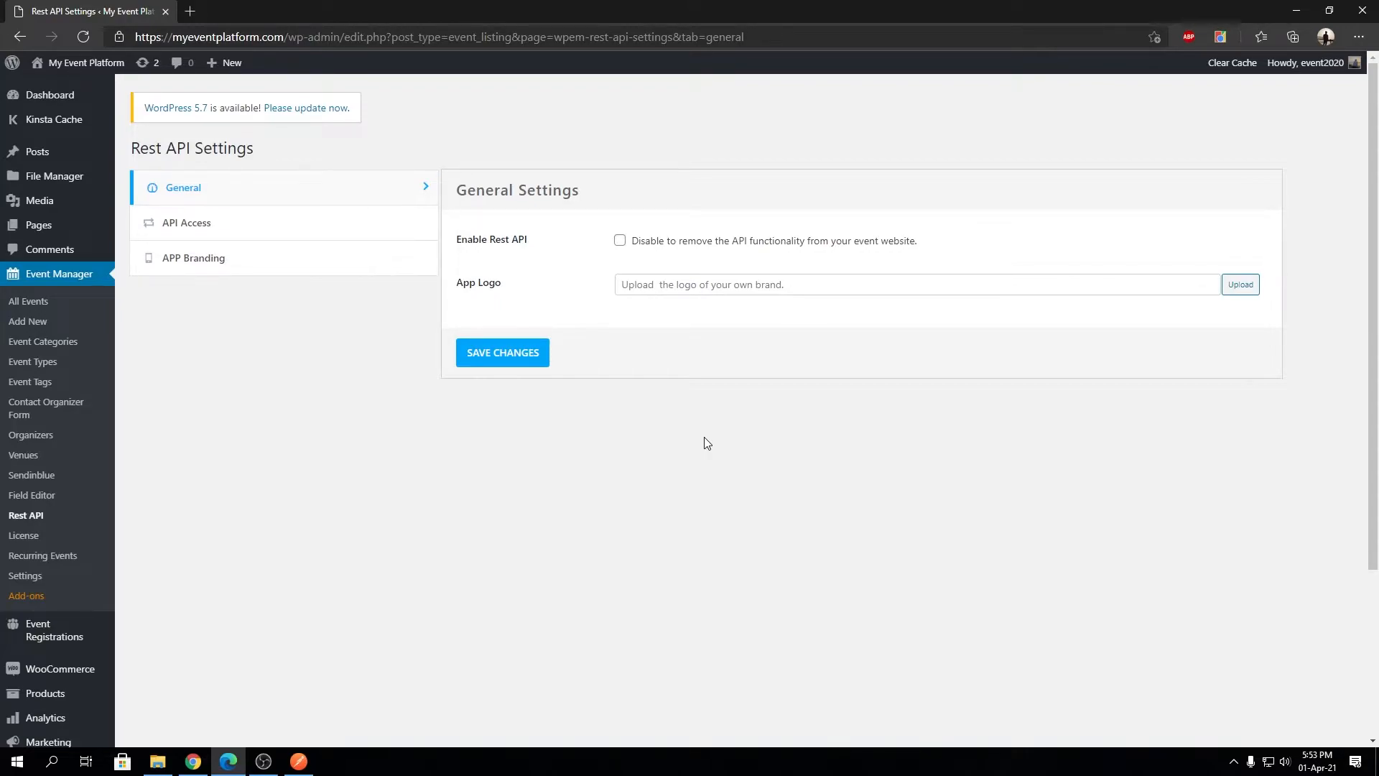
mouse_move(466, 293)
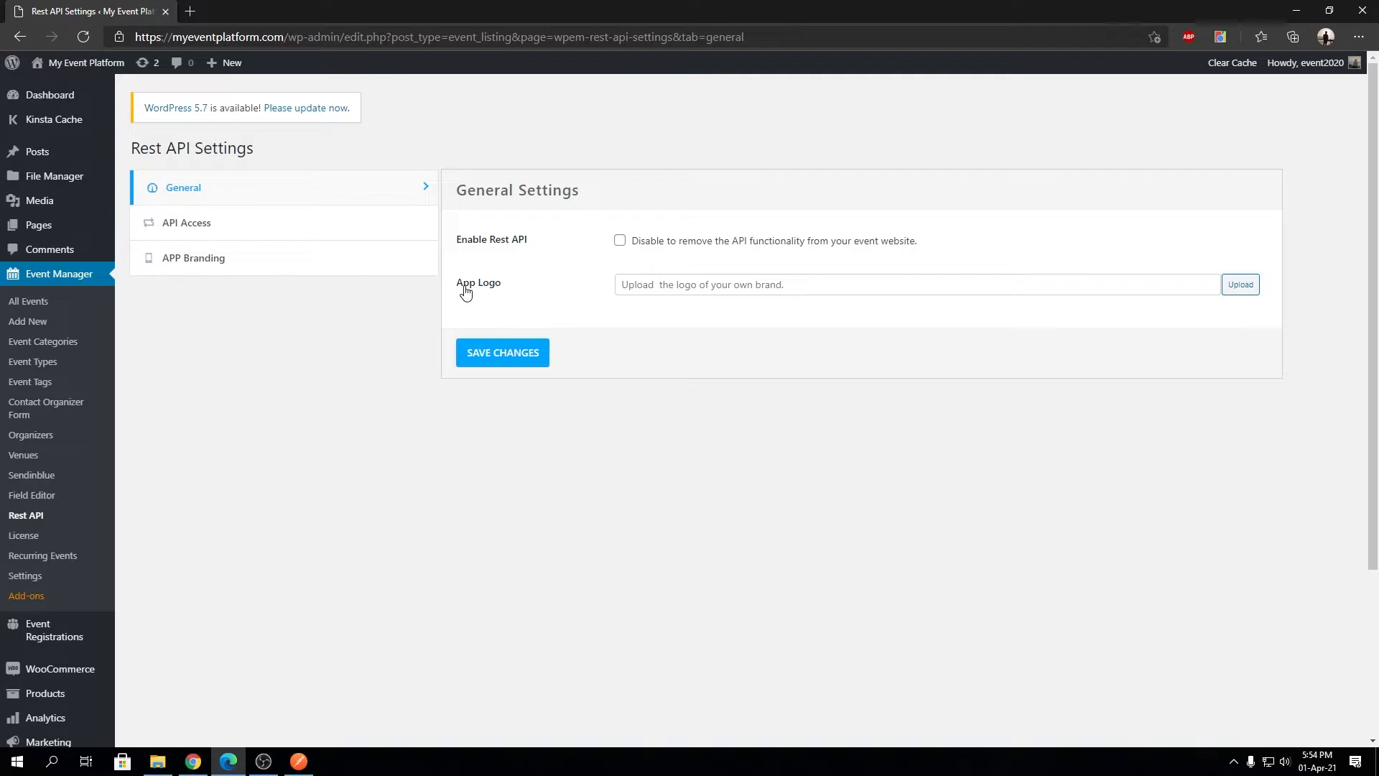
mouse_move(568, 296)
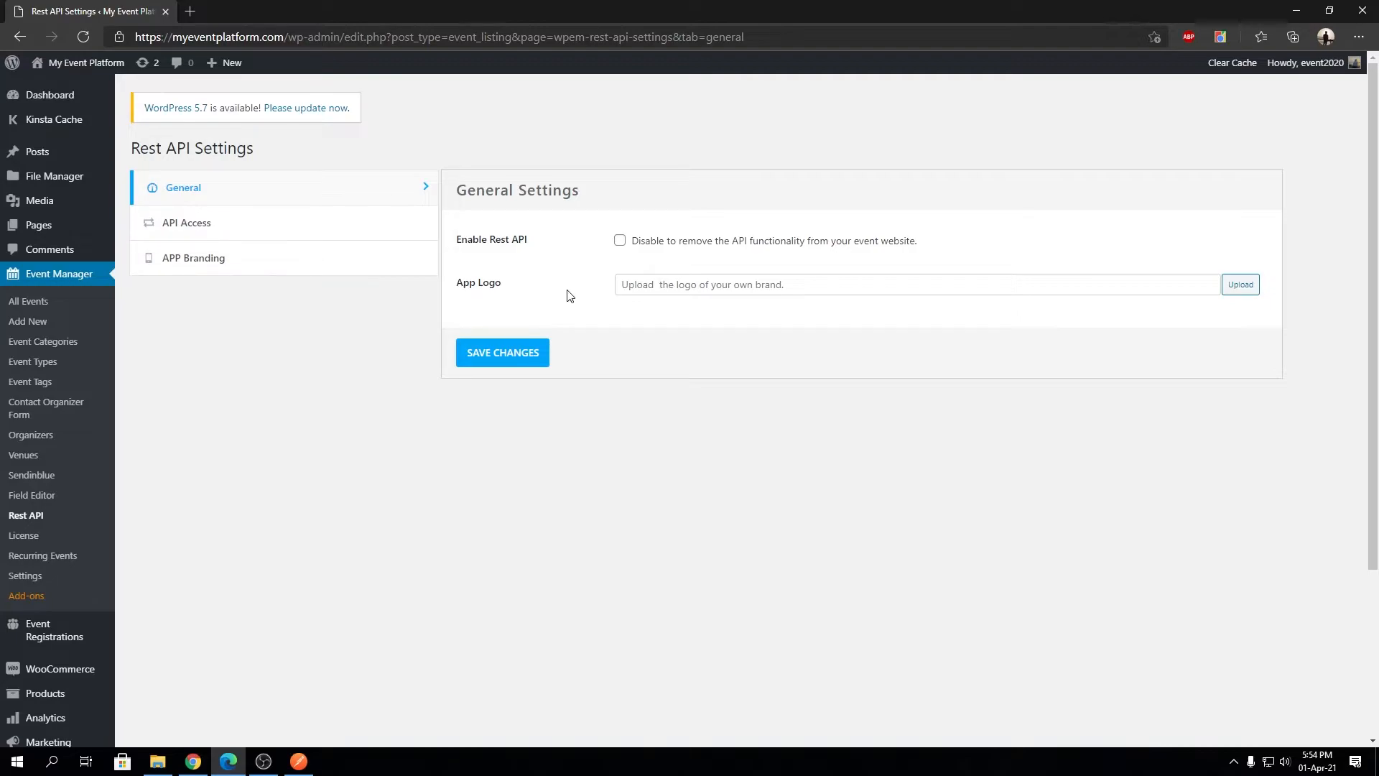
mouse_move(455, 258)
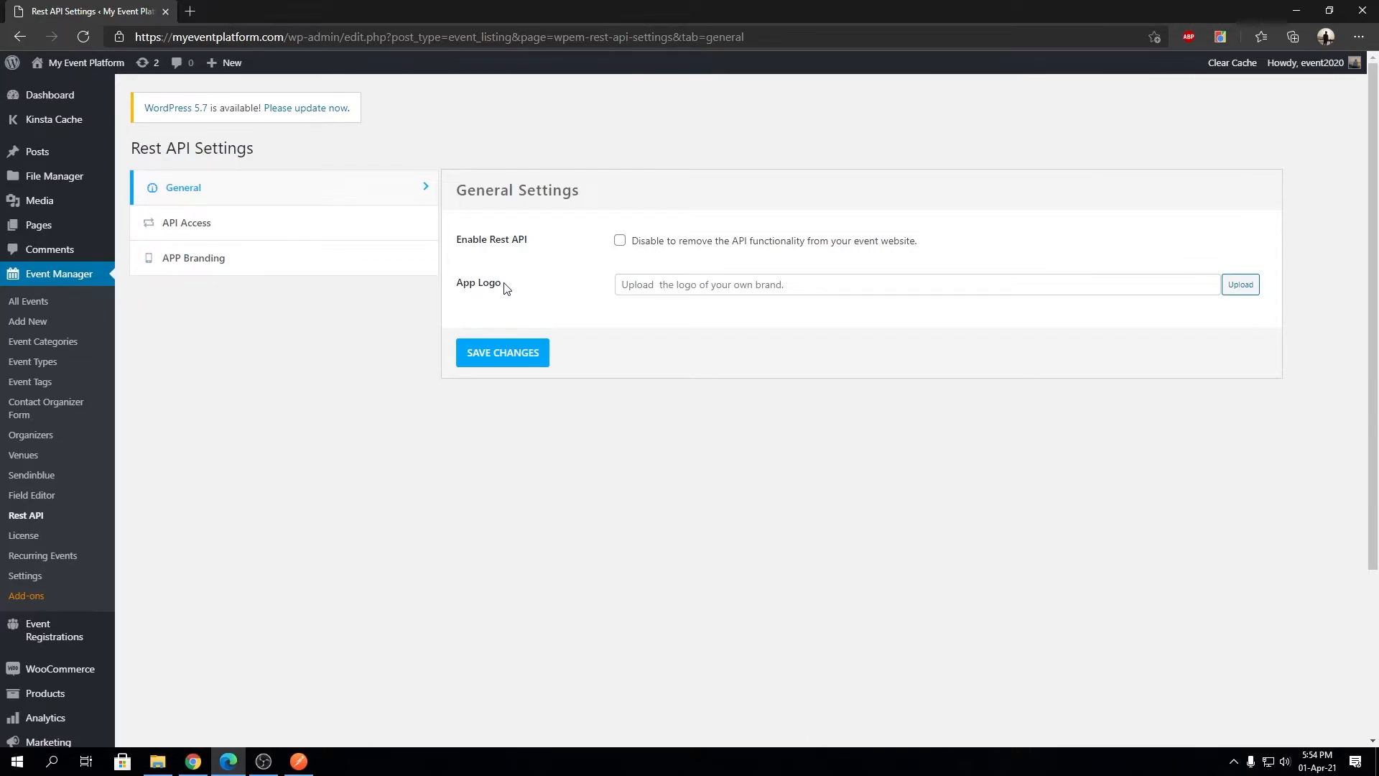
Step: Upload and insert logo-2.png from the media library as the App Logo
click(1238, 285)
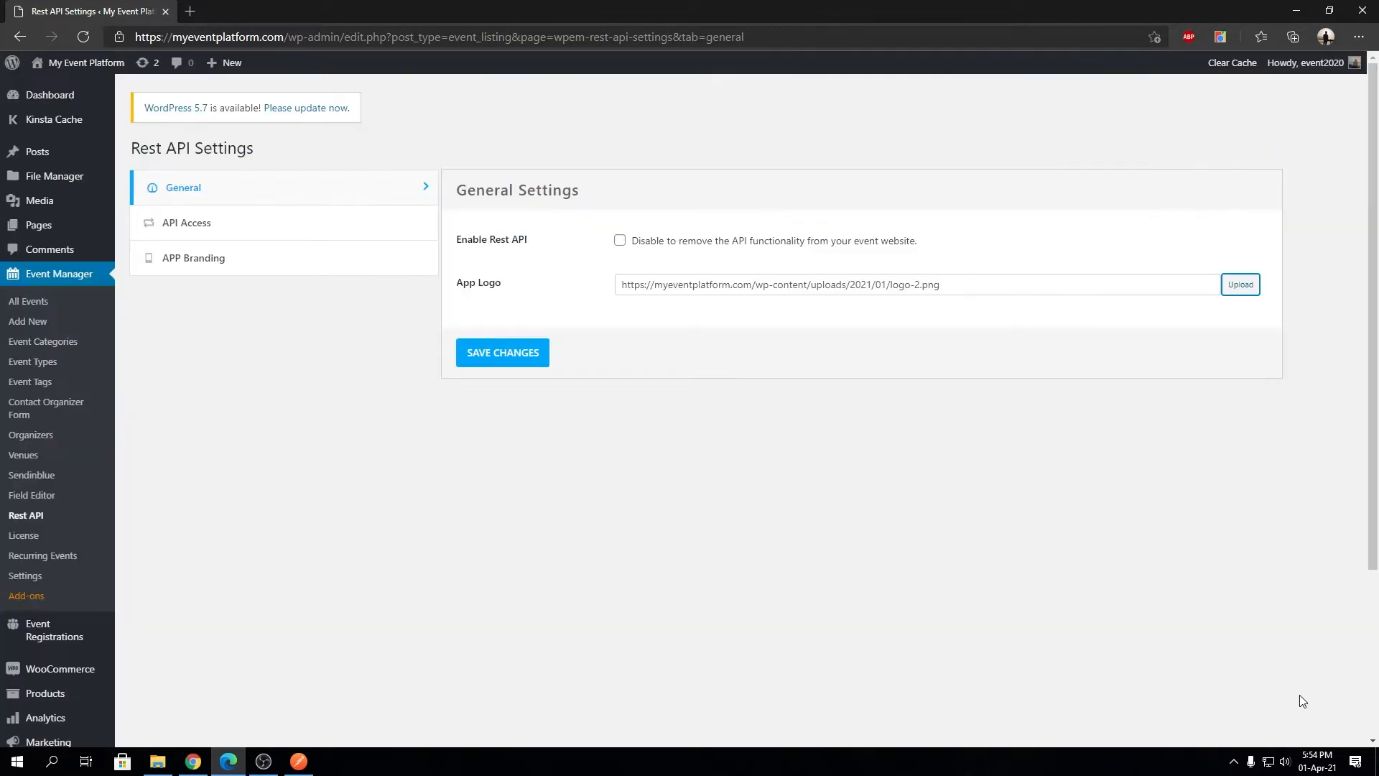
click(502, 352)
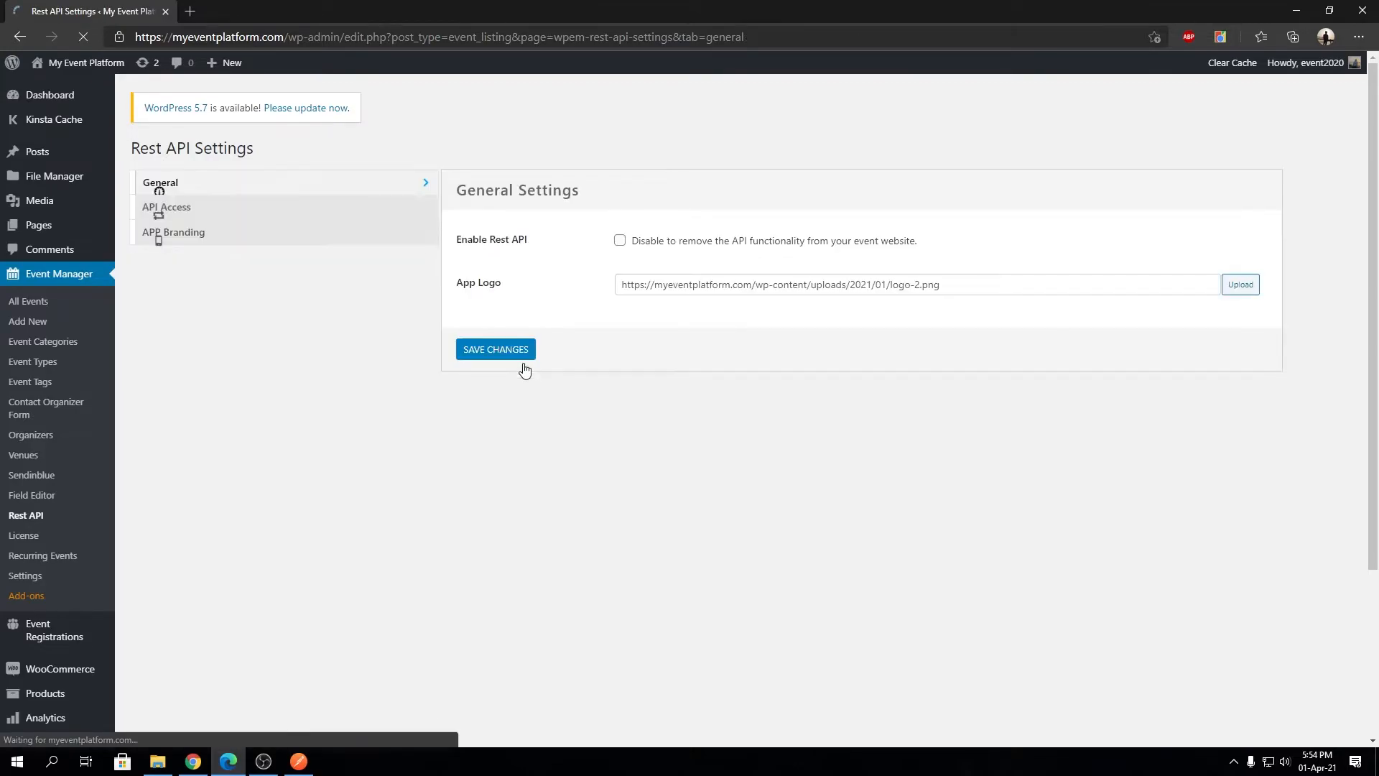
Step: Save the General settings so the logo-2.png App Logo URL persists
click(495, 350)
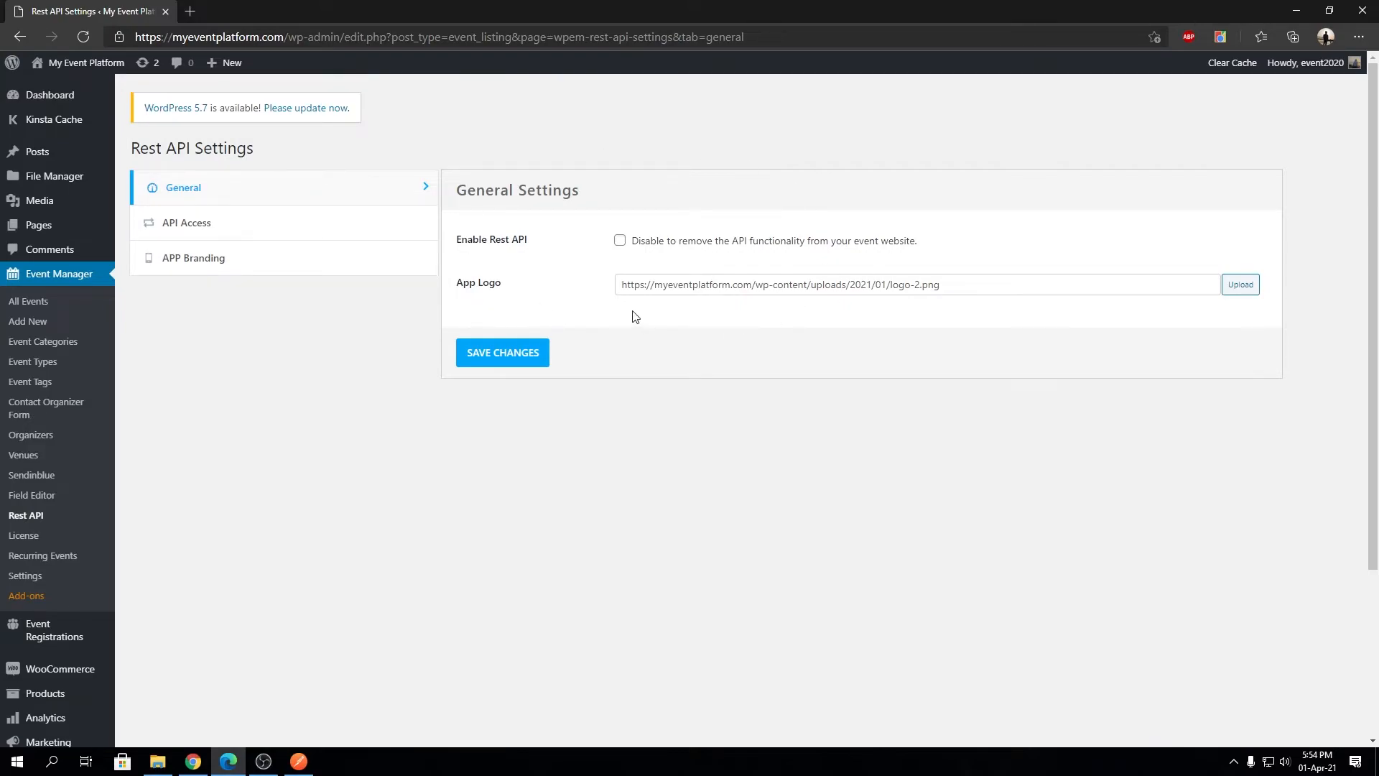
mouse_move(513, 287)
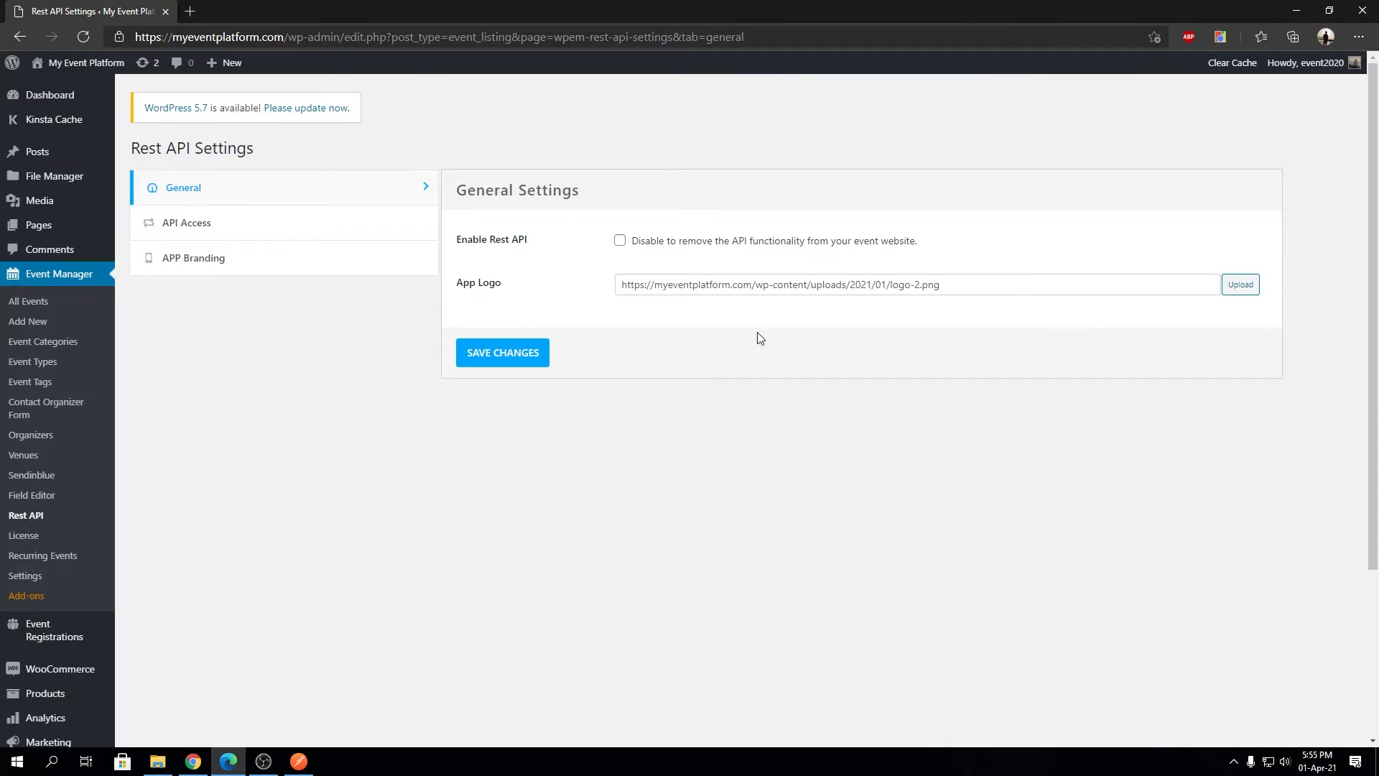
mouse_move(497, 289)
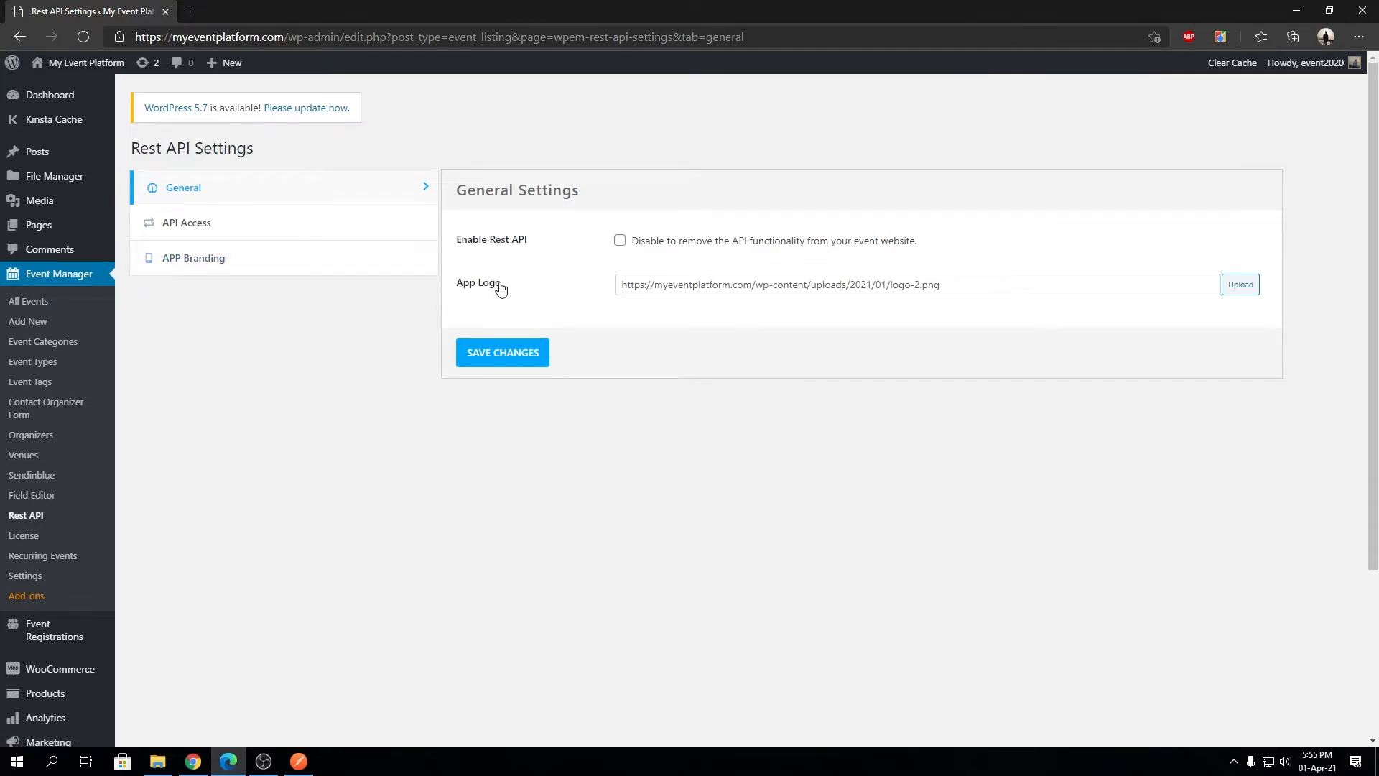
mouse_move(853, 270)
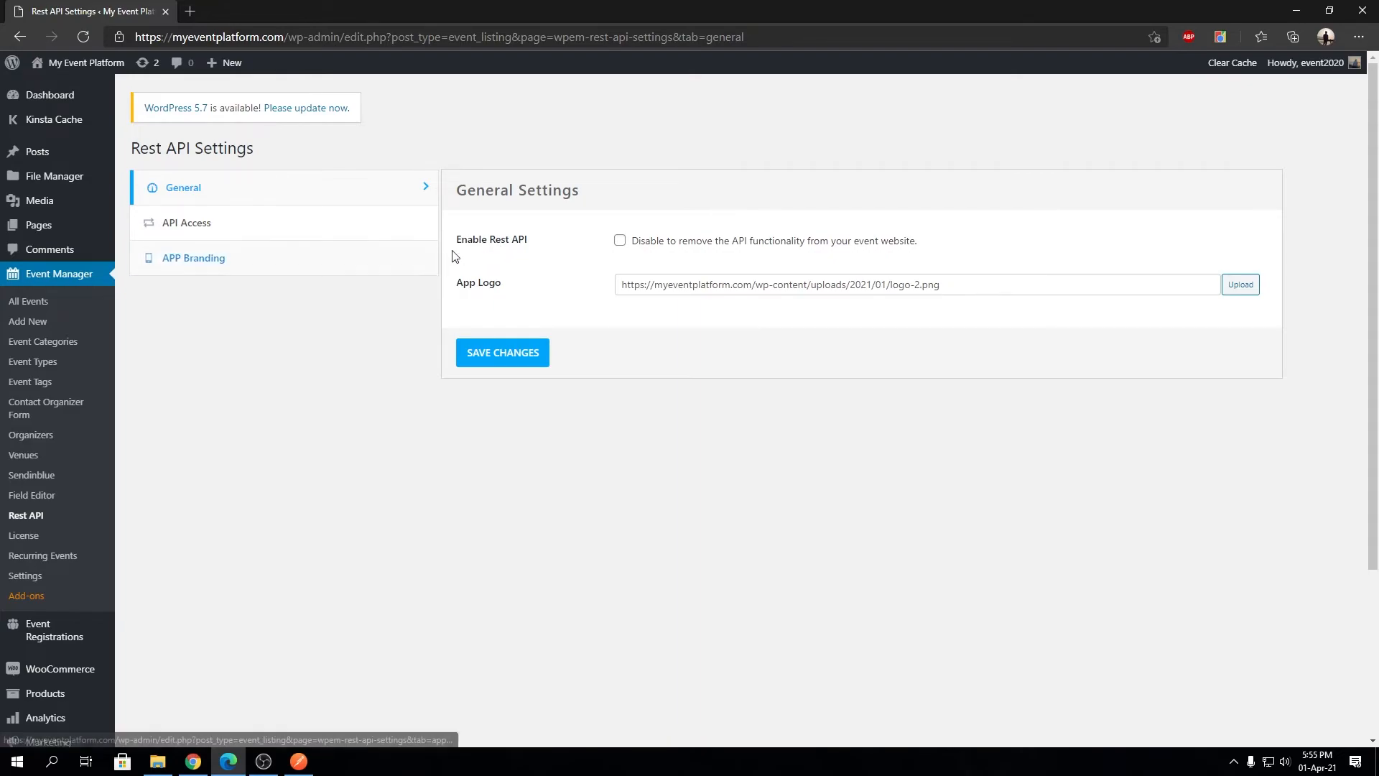
click(619, 240)
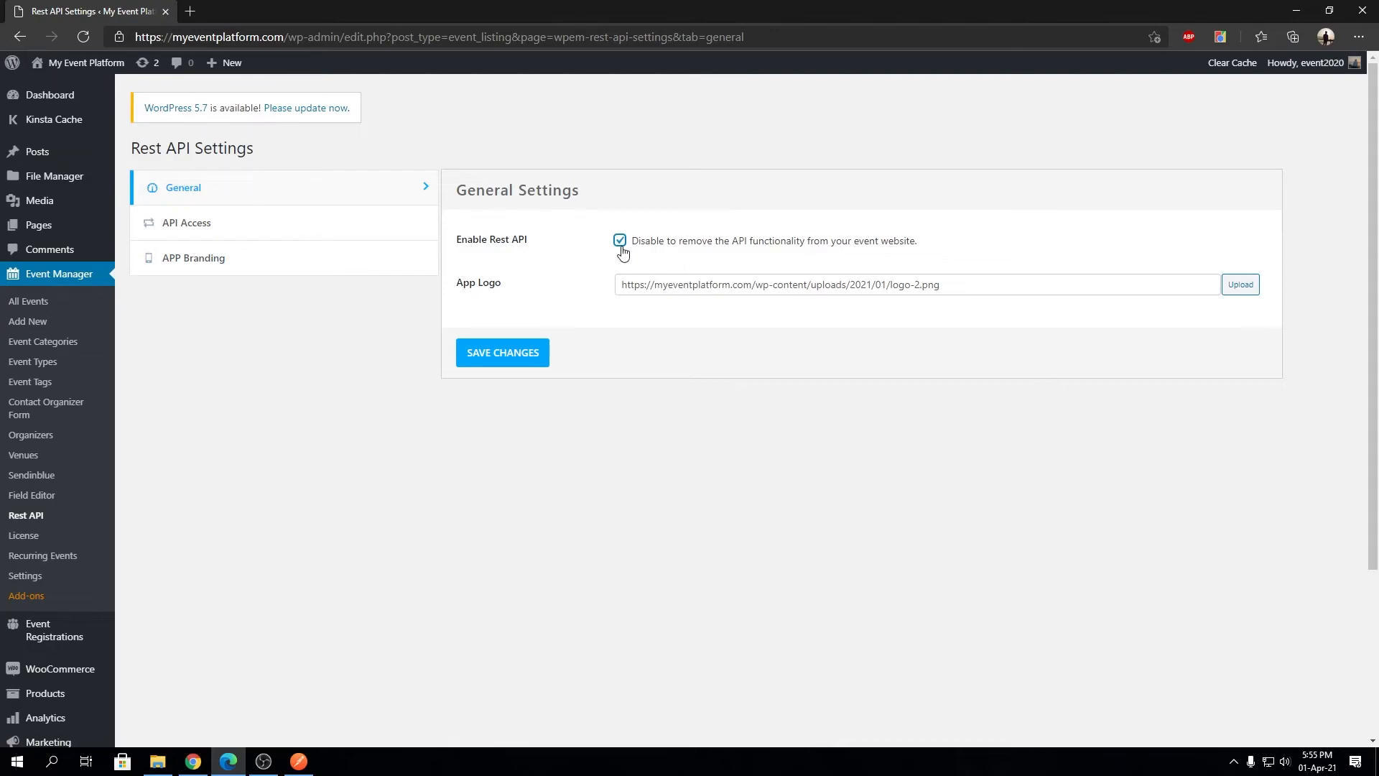
click(619, 240)
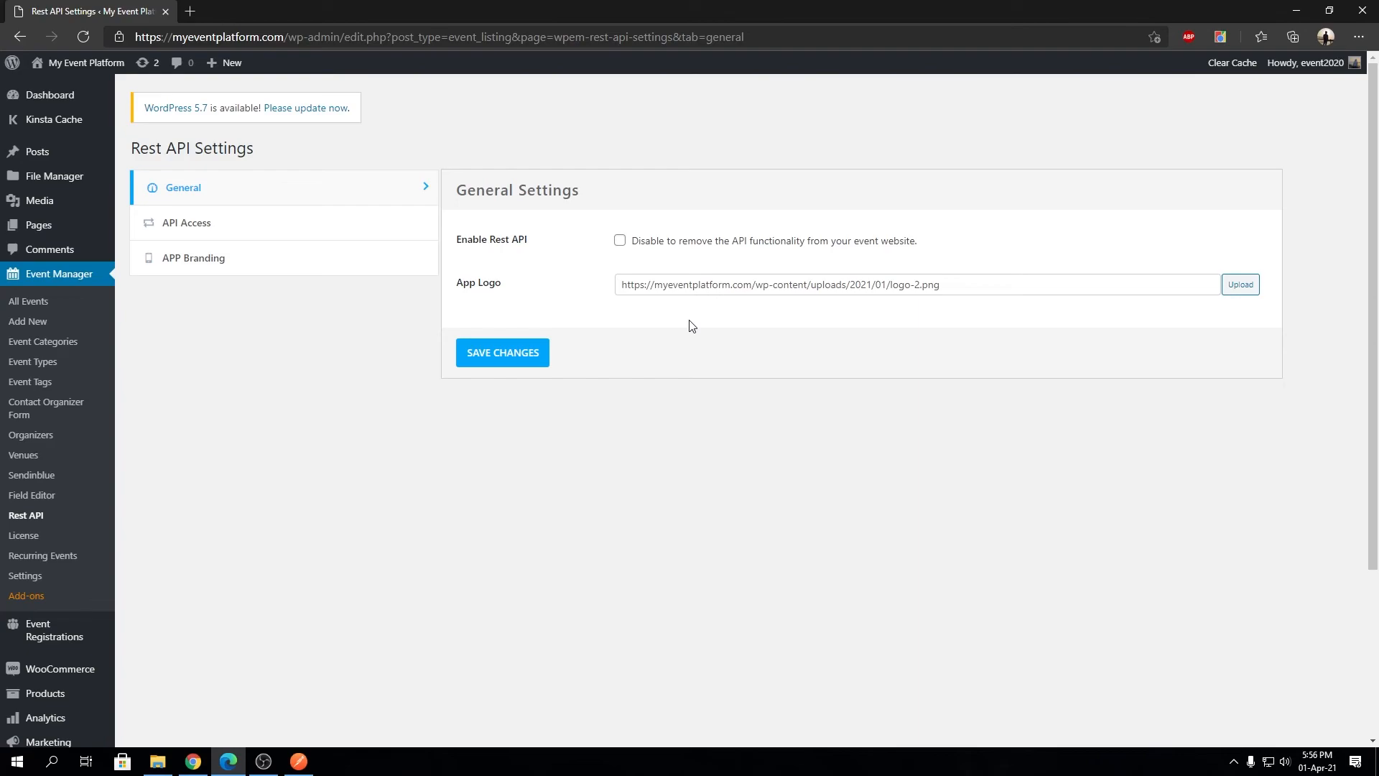
mouse_move(519, 289)
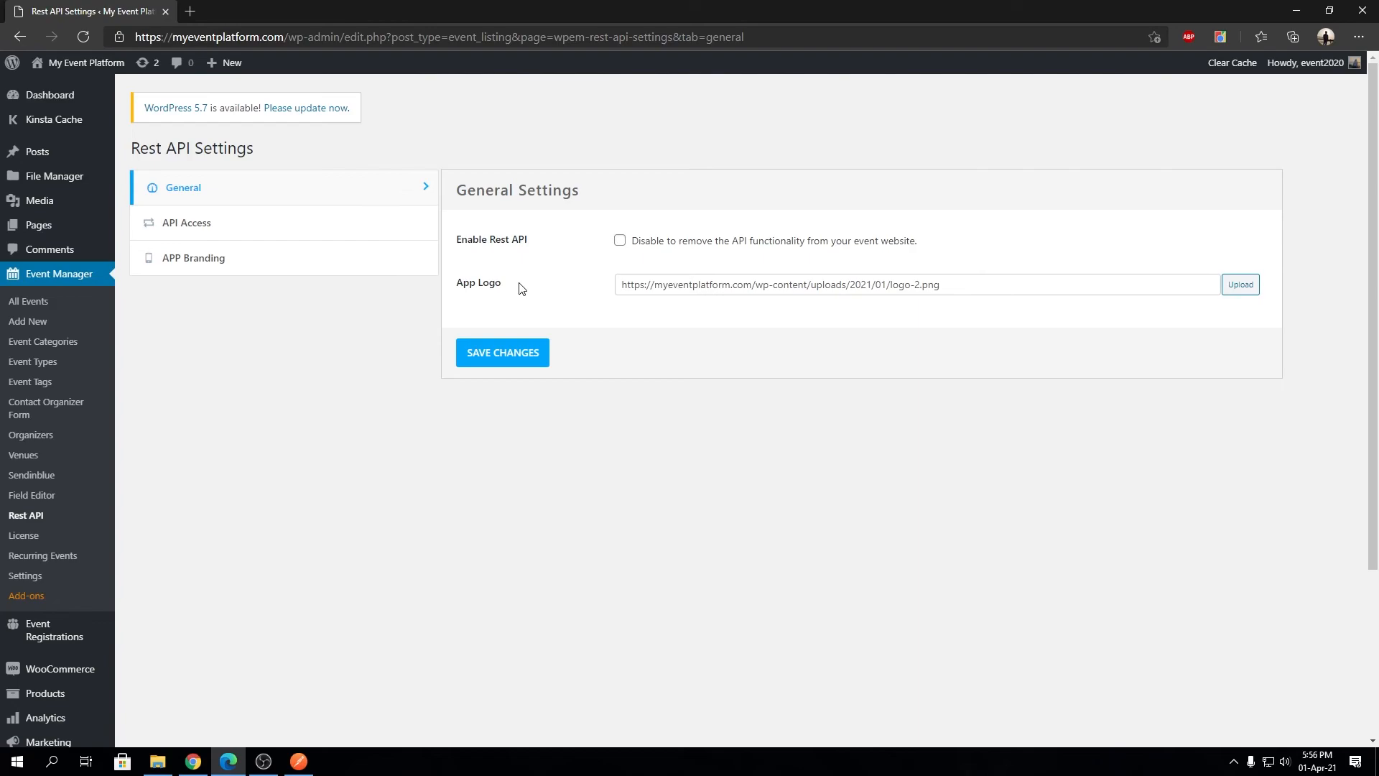